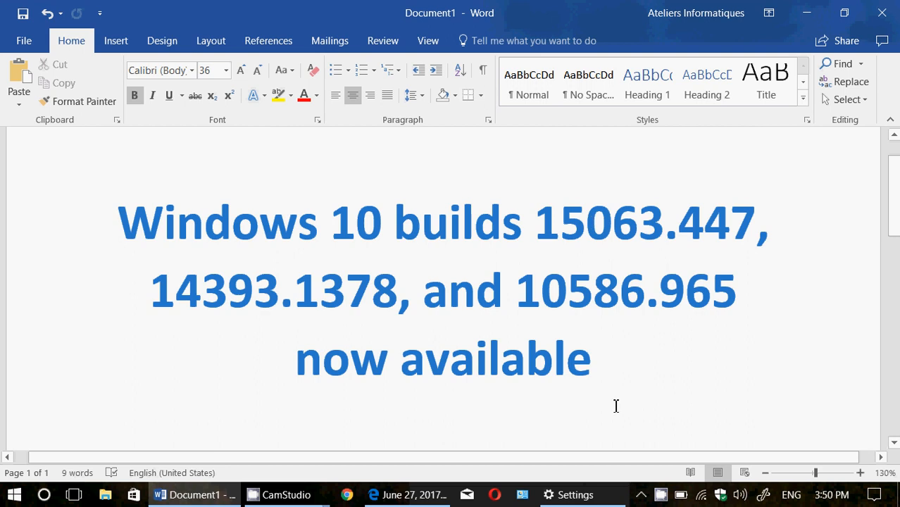
# Switch to Windows Update and run 'Check for updates' until the device reports up to date.
pyautogui.click(574, 495)
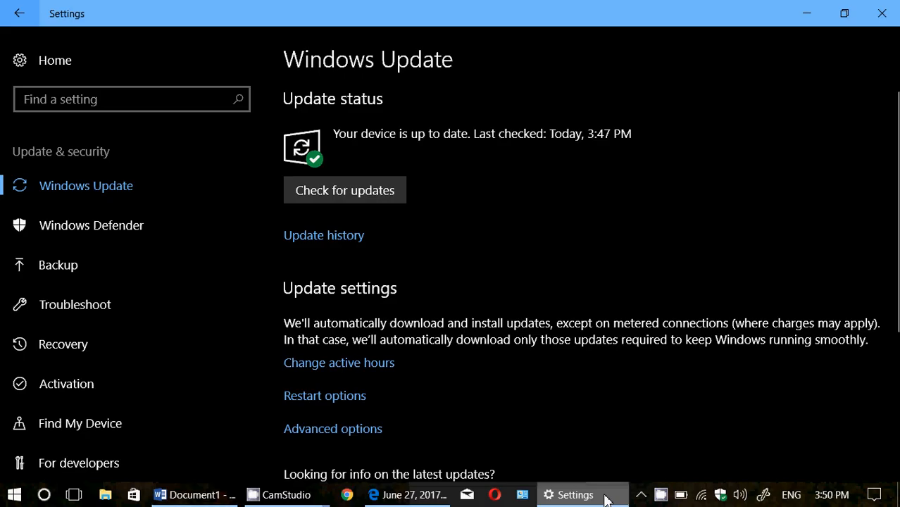
pyautogui.moveTo(366, 208)
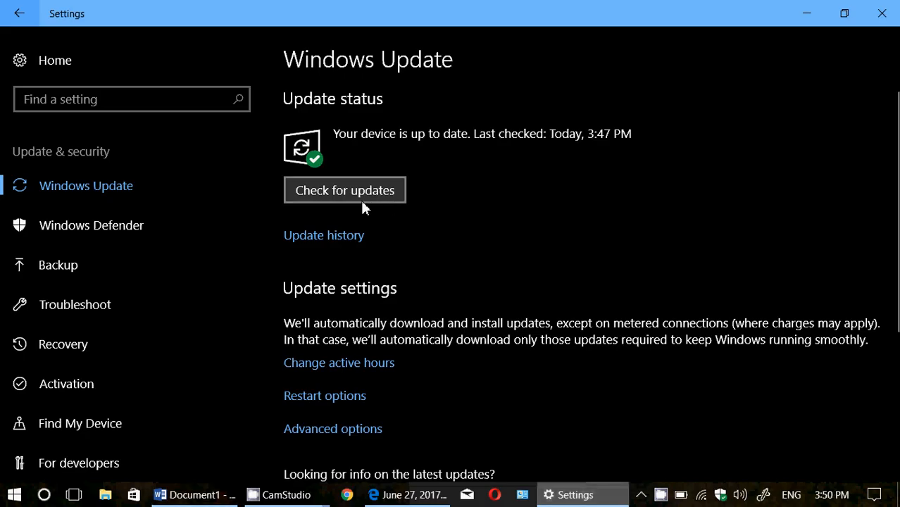
pyautogui.click(346, 191)
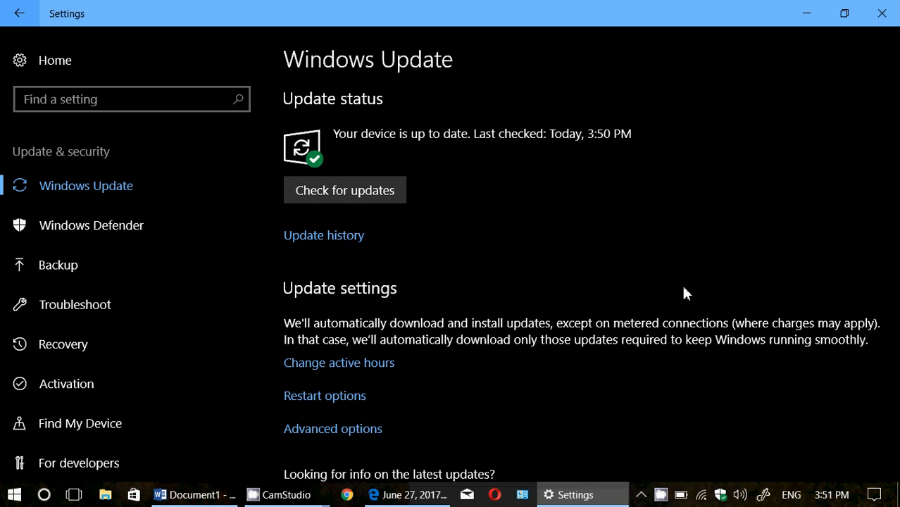
pyautogui.moveTo(305, 372)
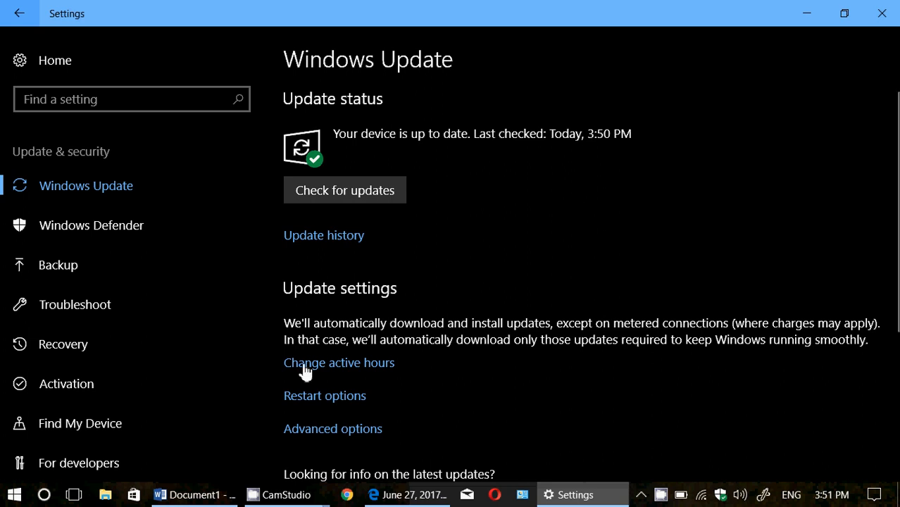
# Bring the Word document with the Windows 10 builds 15063.447, 14393.1378, 10586.965 heading back in front.
pyautogui.click(194, 495)
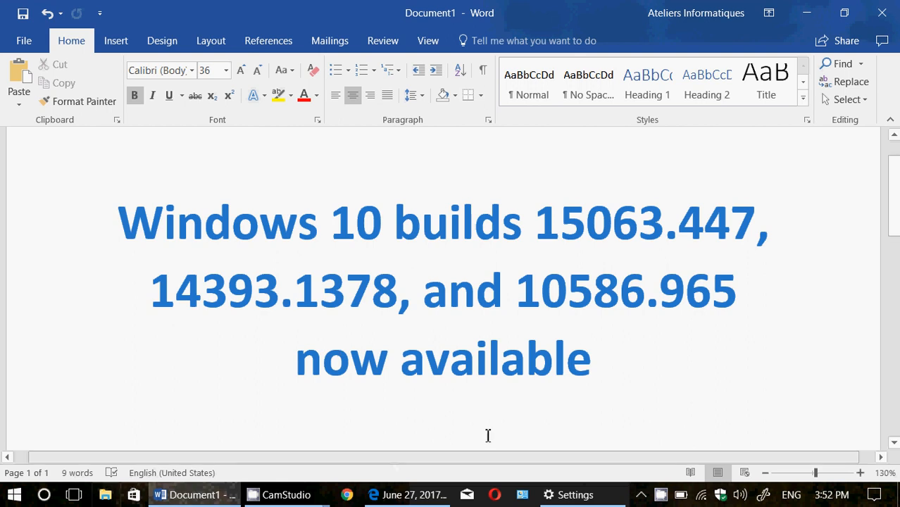
pyautogui.moveTo(414, 494)
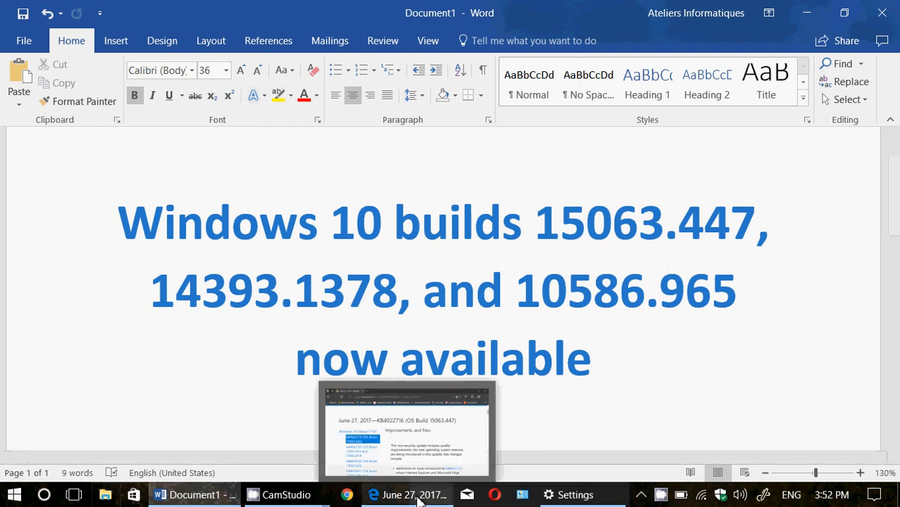
# Switch to Edge showing the KB4022716 article for OS Build 15063.447.
pyautogui.click(408, 495)
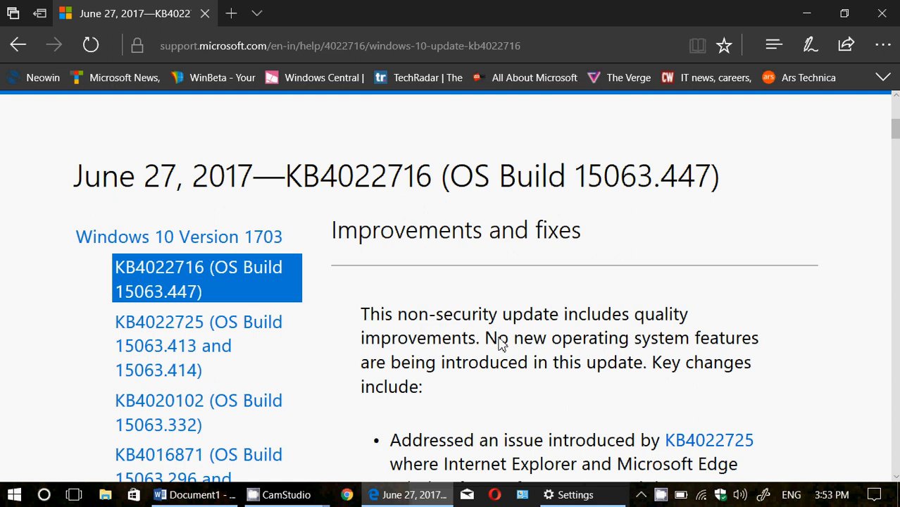
pyautogui.moveTo(350, 341)
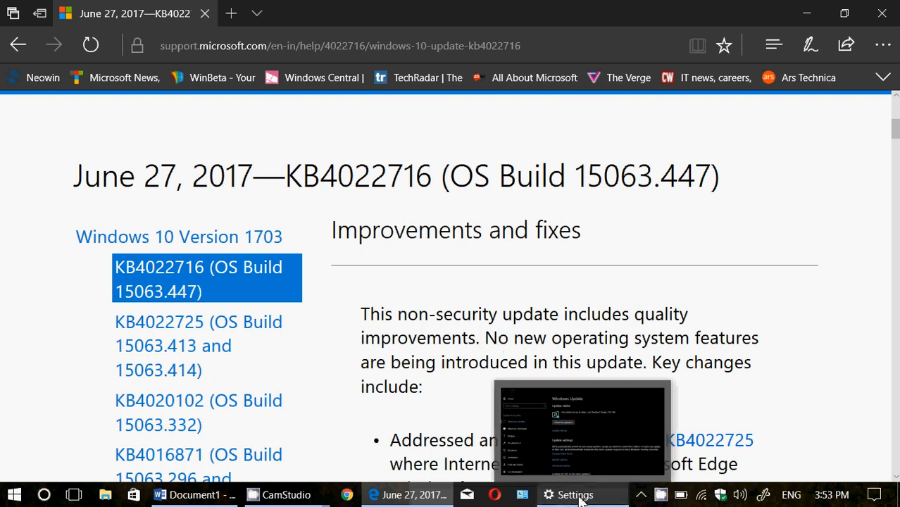
# Return to the Windows Update page reporting the device up to date, last checked 3:50 PM.
pyautogui.click(575, 495)
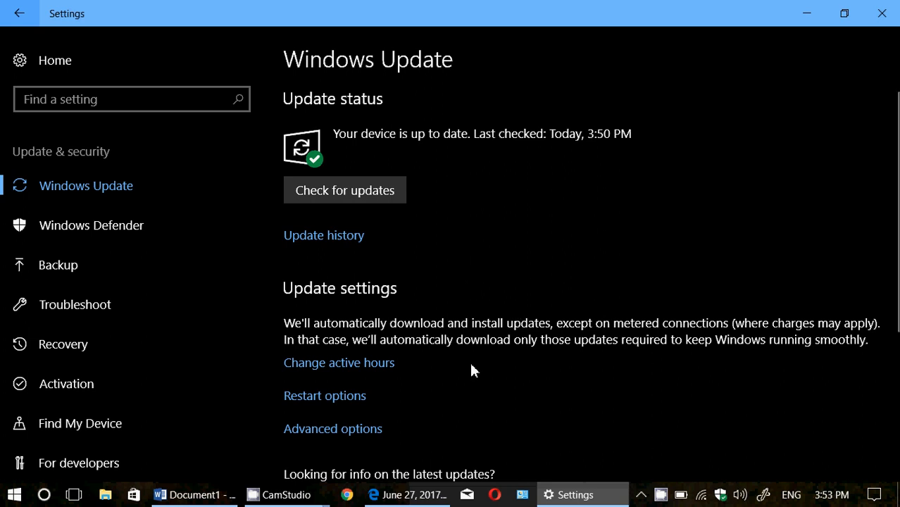
pyautogui.moveTo(668, 476)
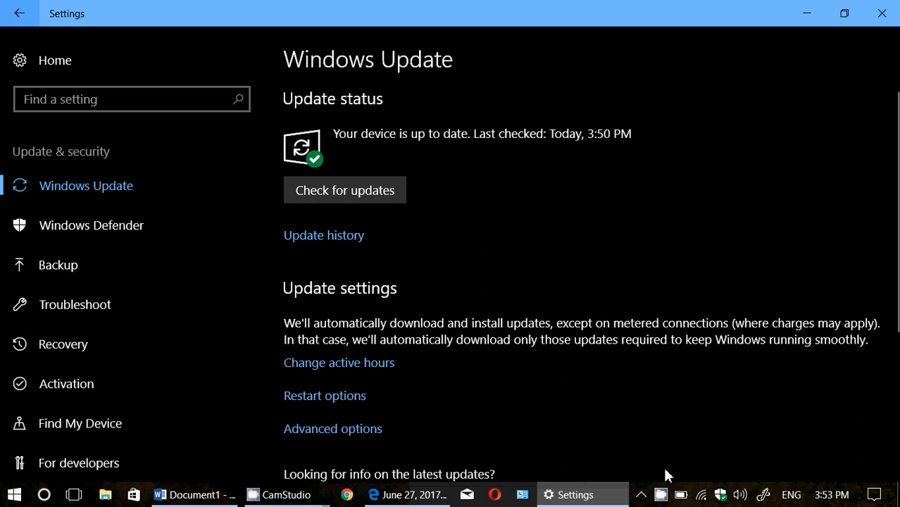
pyautogui.click(284, 493)
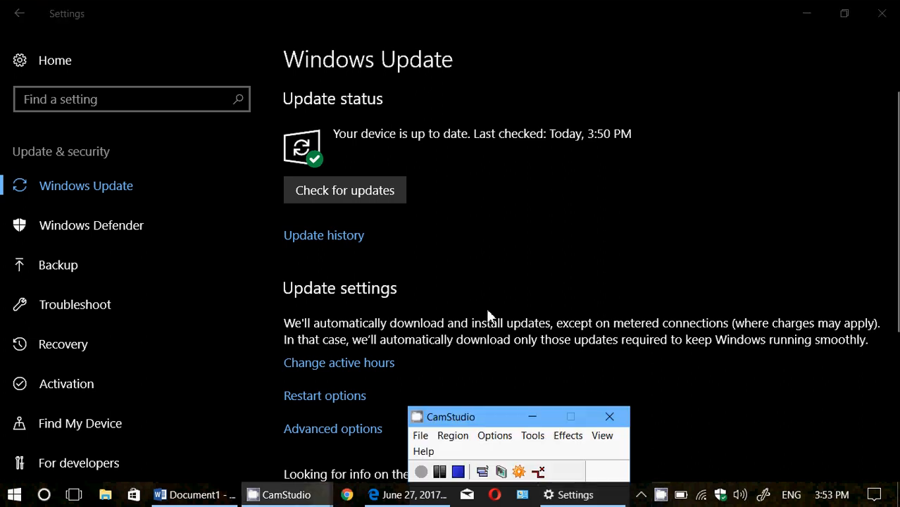